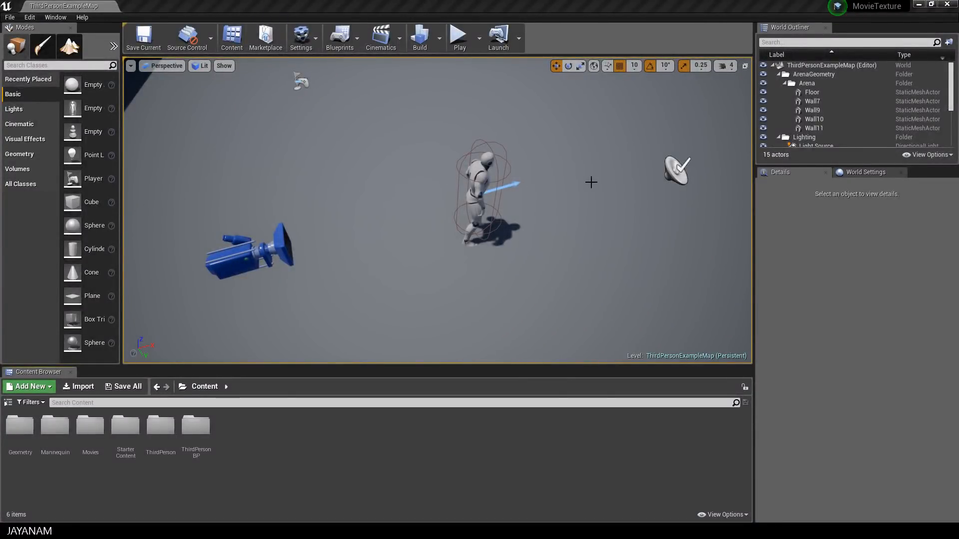
# Select ThirdPersonCharacter in the level and open its Blueprint editor
pyautogui.click(483, 190)
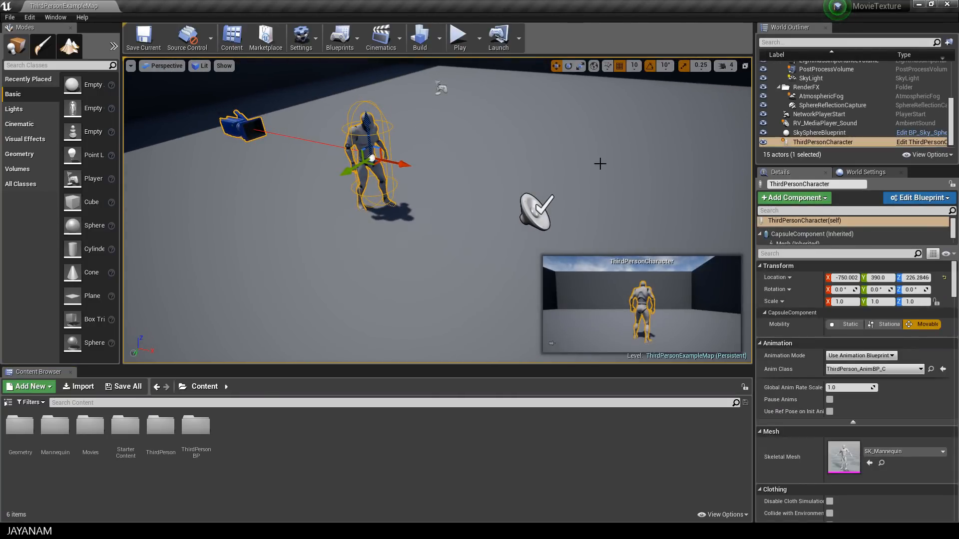
pyautogui.click(457, 37)
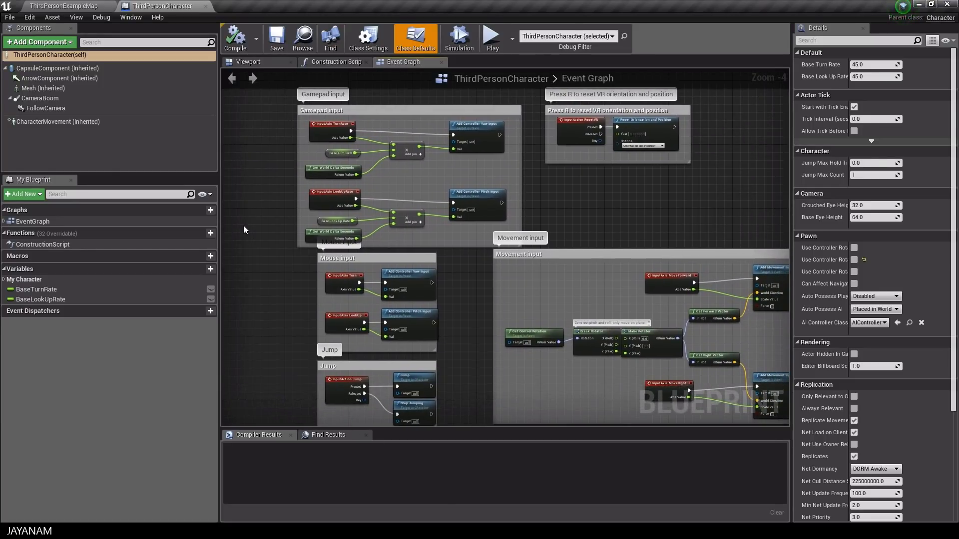
# Inspect CharacterMovement and FollowCamera components in the viewport, then compile the blueprint
pyautogui.click(58, 122)
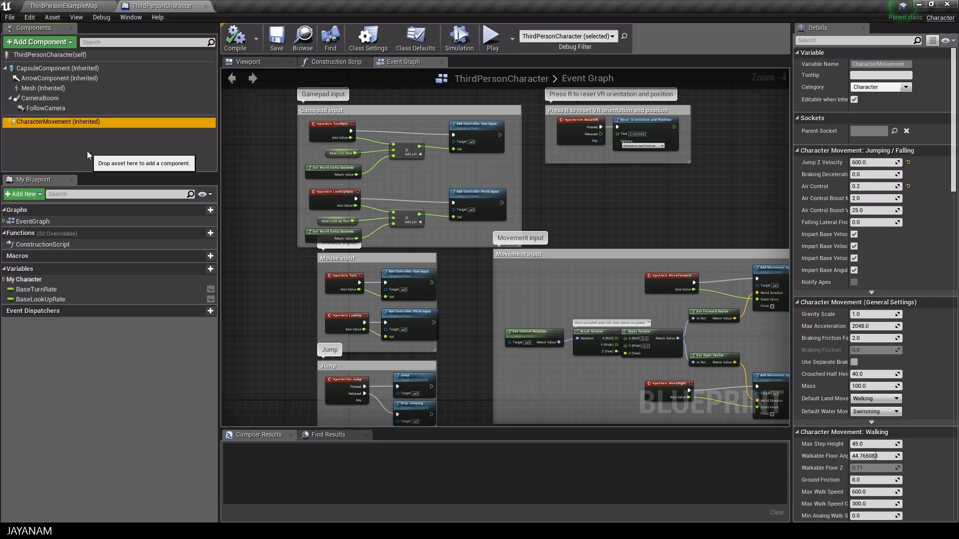
pyautogui.click(248, 62)
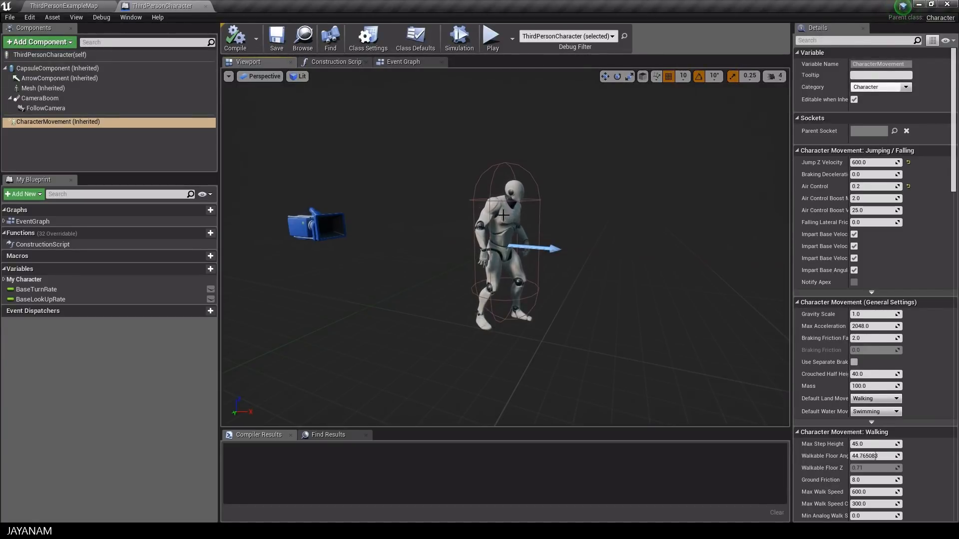
pyautogui.click(45, 108)
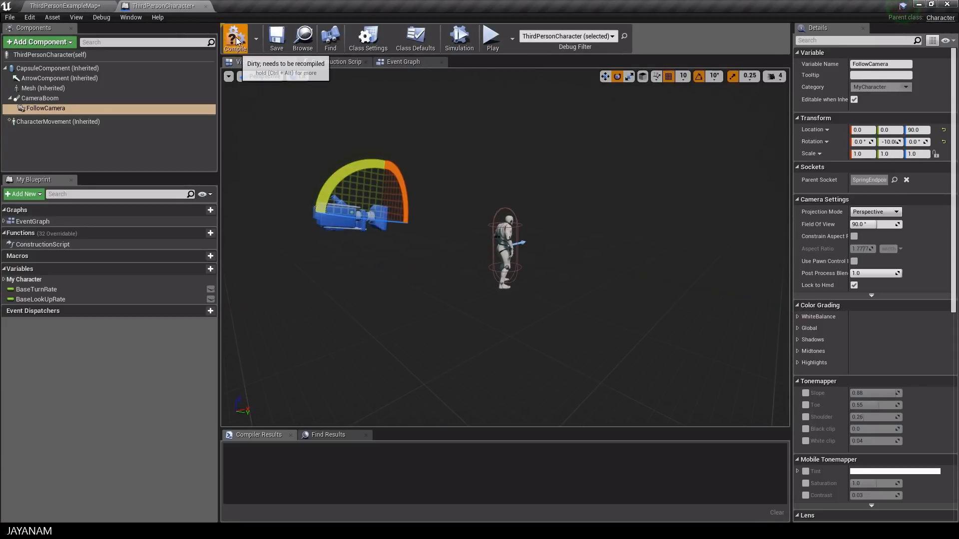
pyautogui.click(60, 6)
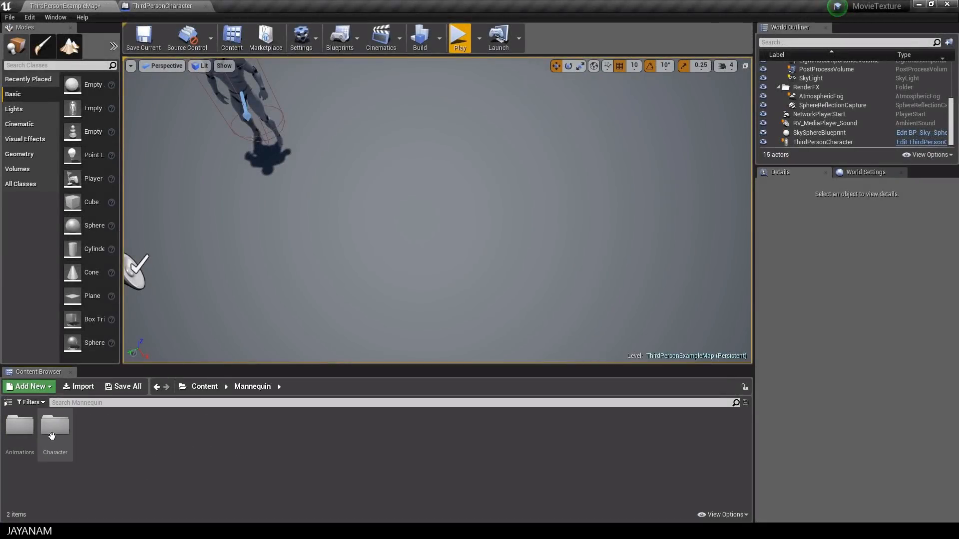
pyautogui.moveTo(19, 427)
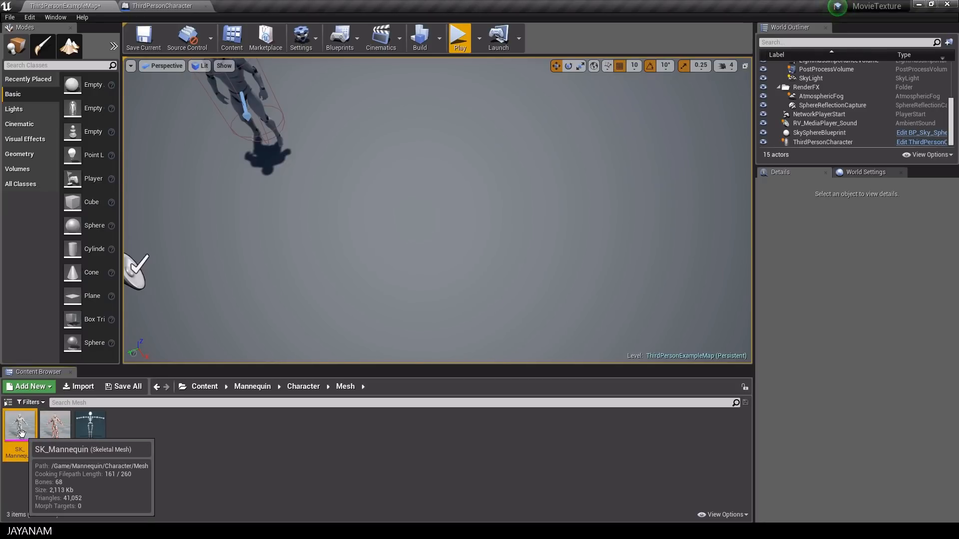
# Open SK_Mannequin and view its bone hierarchy in Skeleton mode
pyautogui.doubleClick(20, 423)
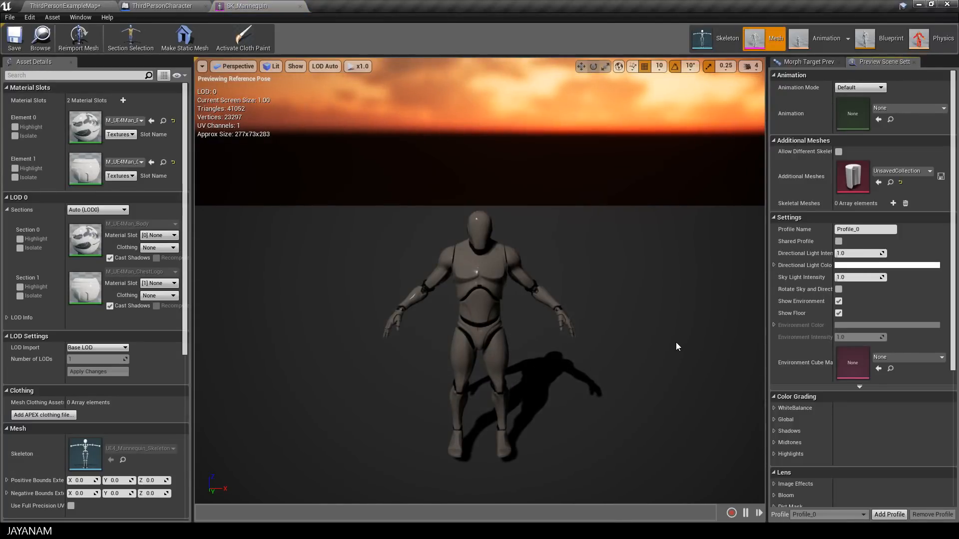
pyautogui.moveTo(684, 66)
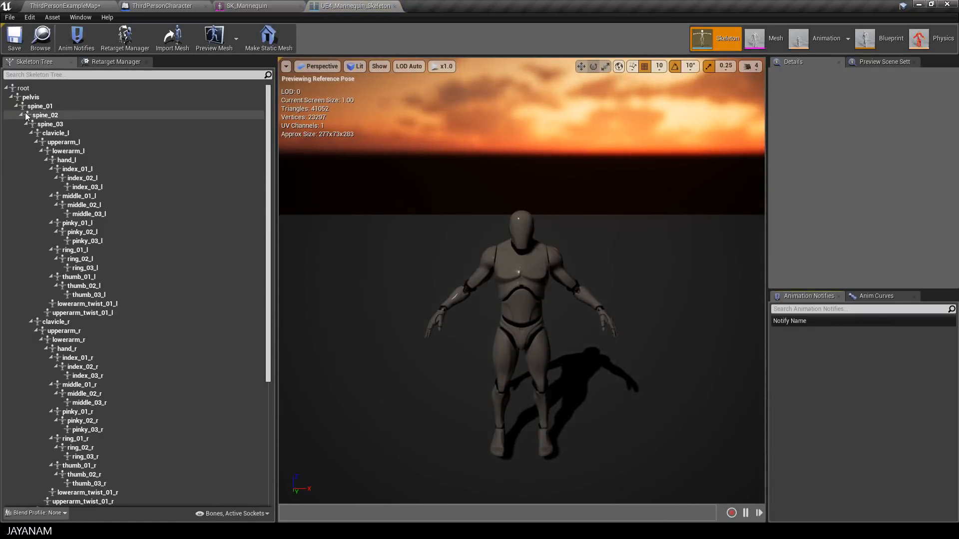
pyautogui.click(28, 115)
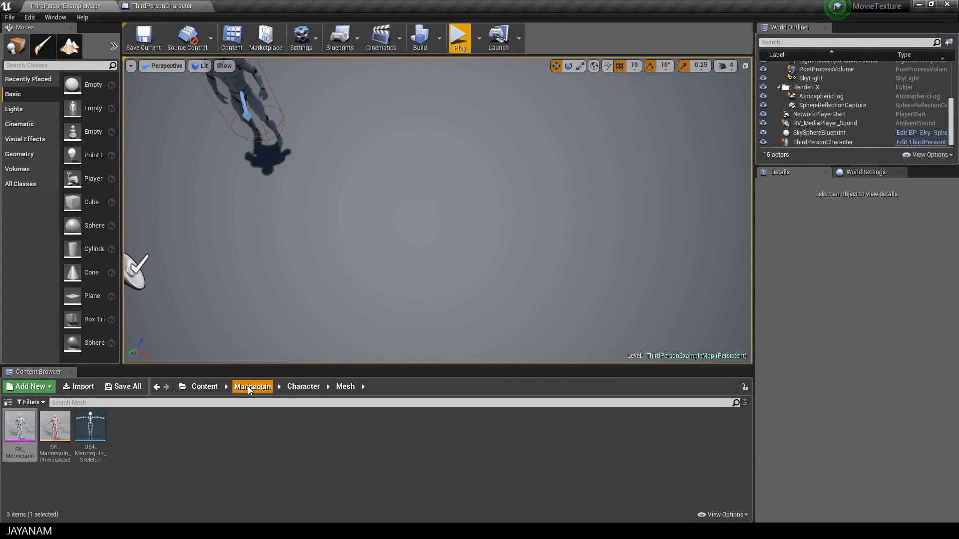
# Navigate from the Mannequin folder into its Animations folder
pyautogui.click(251, 387)
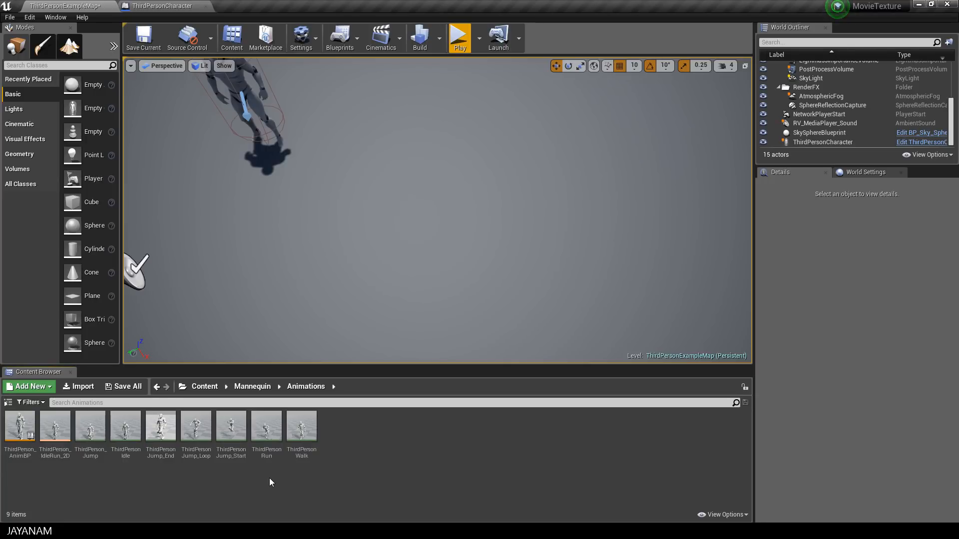
pyautogui.moveTo(90, 425)
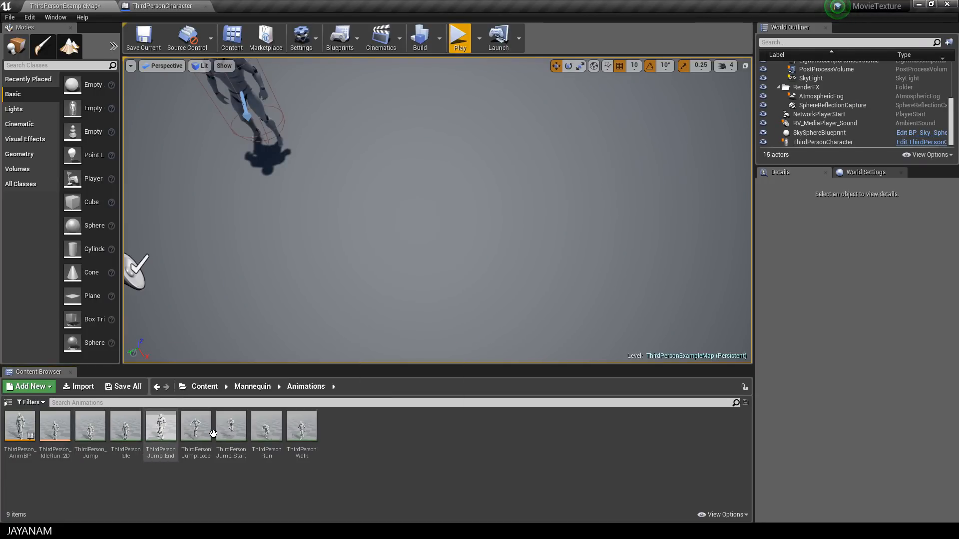
pyautogui.click(159, 425)
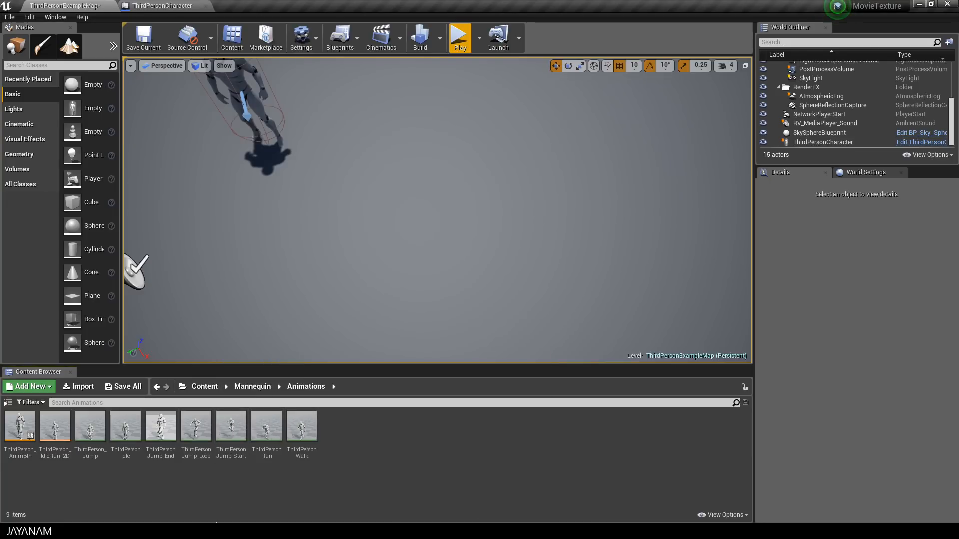
pyautogui.moveTo(18, 425)
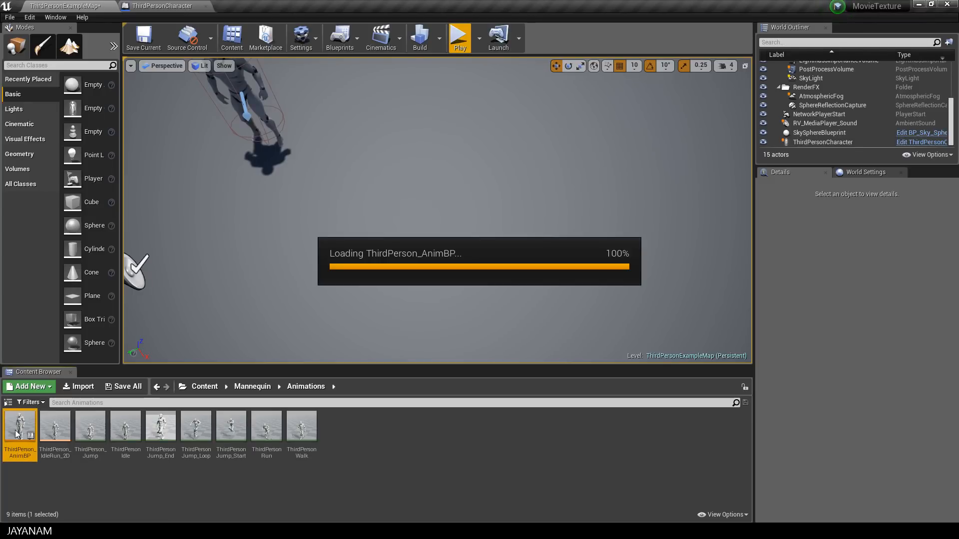
# Open ThirdPerson_AnimBP's Event Graph and bring up the Speed variable's context menu
pyautogui.doubleClick(19, 429)
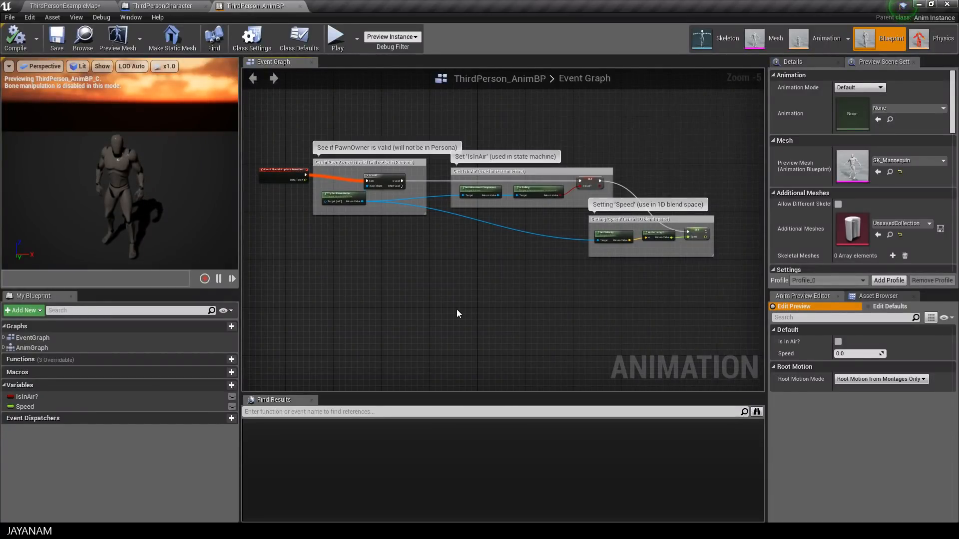
pyautogui.moveTo(26, 396)
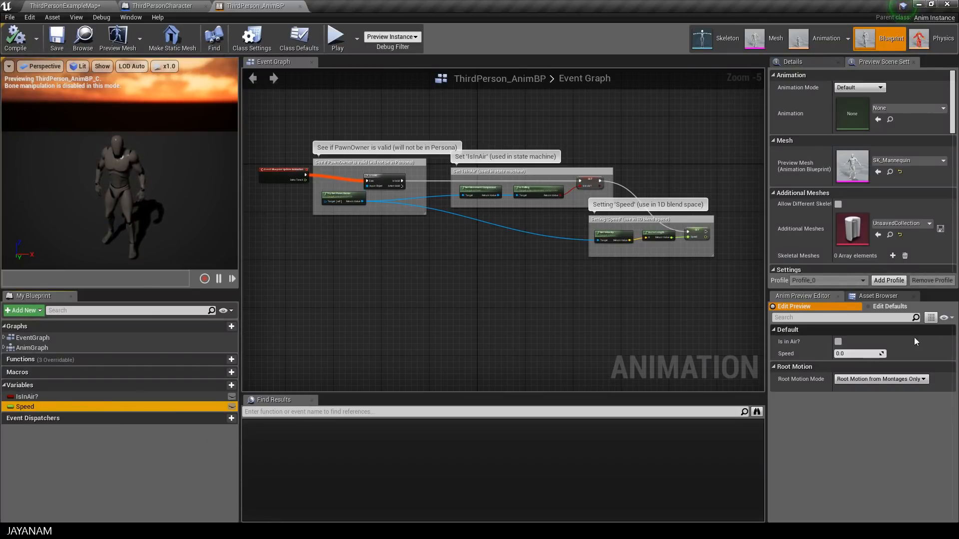
pyautogui.click(859, 354)
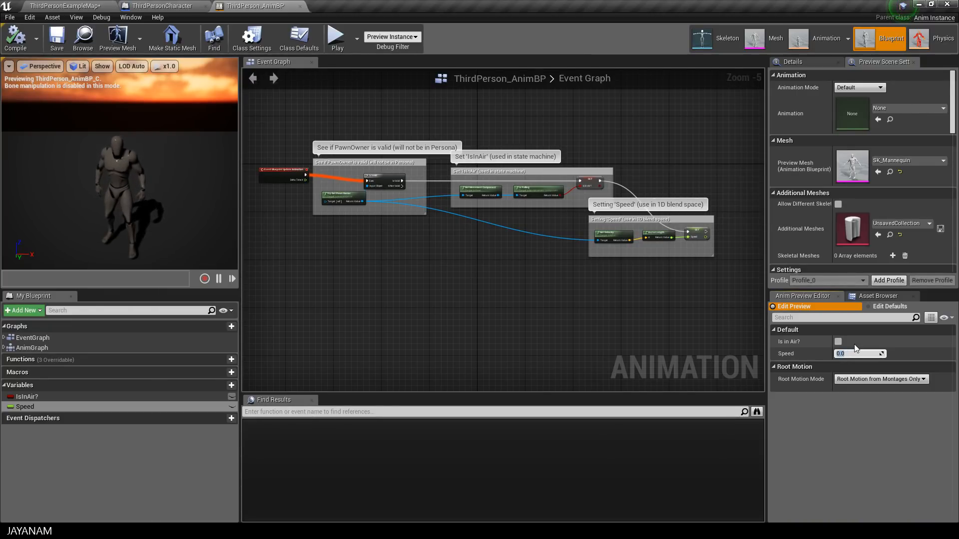
pyautogui.rightClick(24, 407)
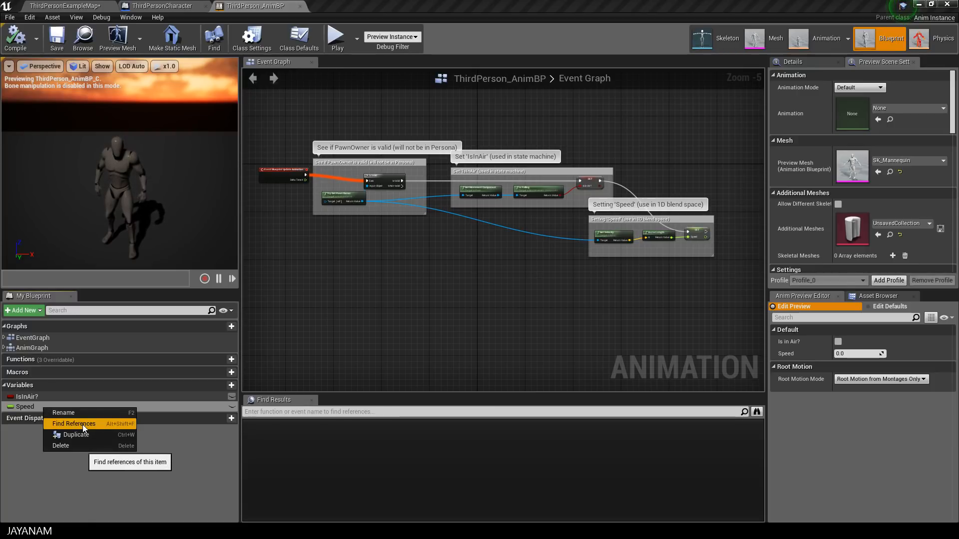
# Run Find References on the Speed variable to list where it is set and read
pyautogui.click(73, 423)
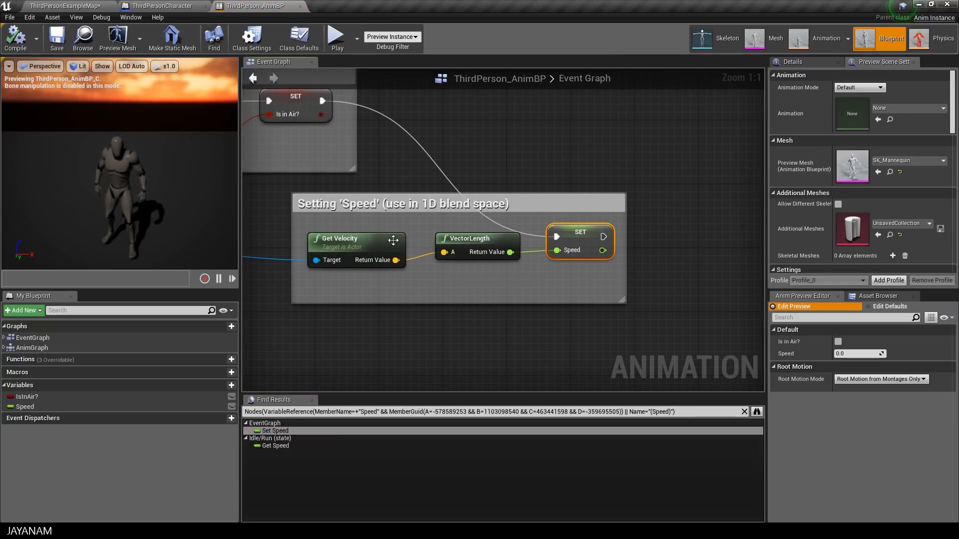
pyautogui.moveTo(479, 316)
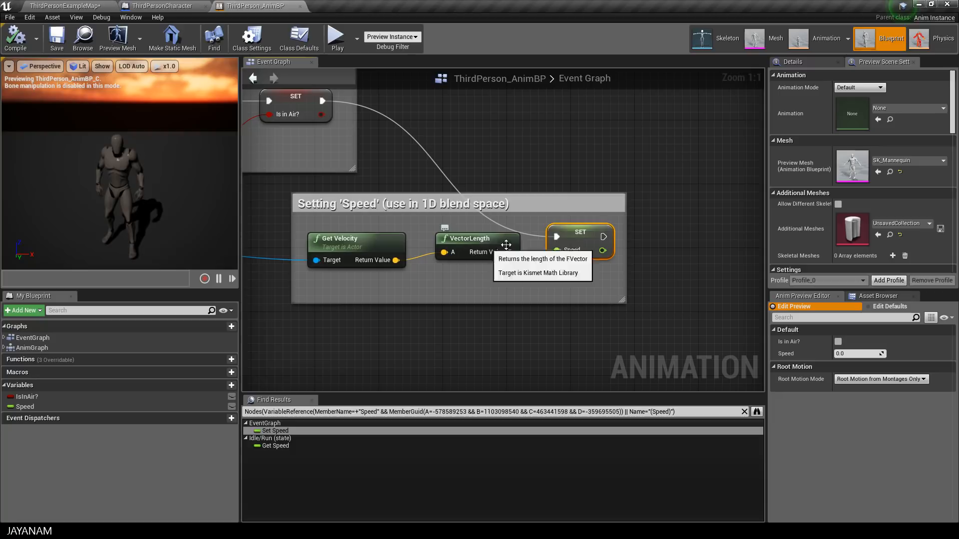
pyautogui.moveTo(520, 337)
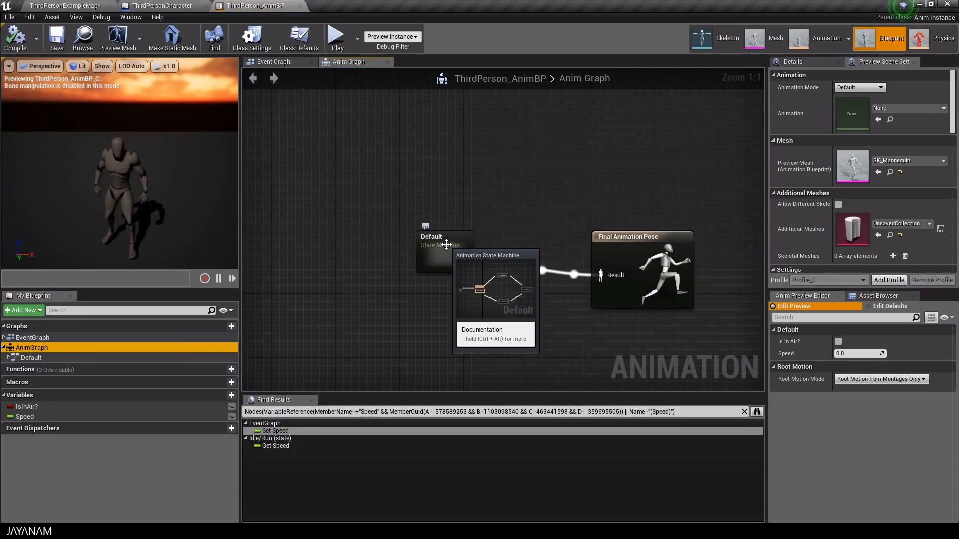
# Drill into Default state machine's Idle/Run state and open its ThirdPerson_IdleRun_2D blend space
pyautogui.doubleClick(436, 241)
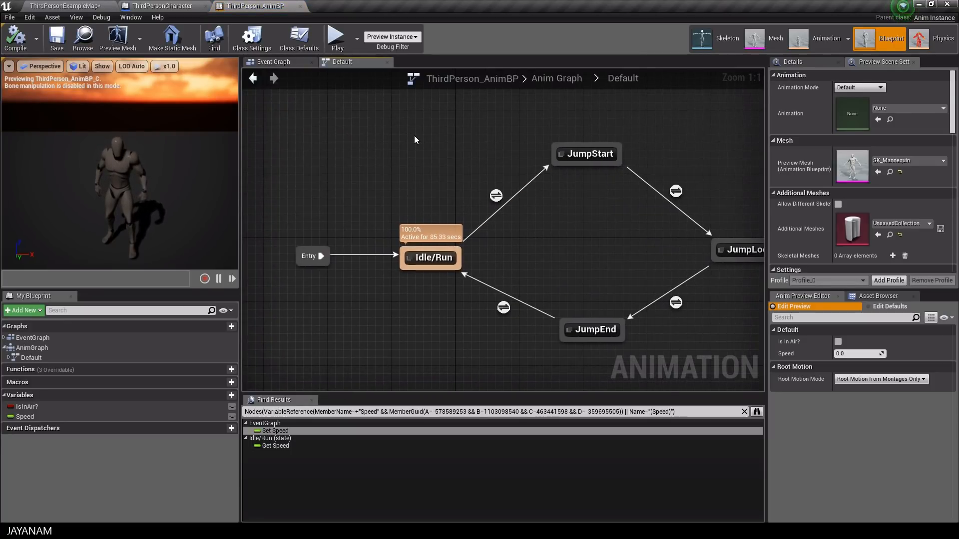
pyautogui.doubleClick(430, 257)
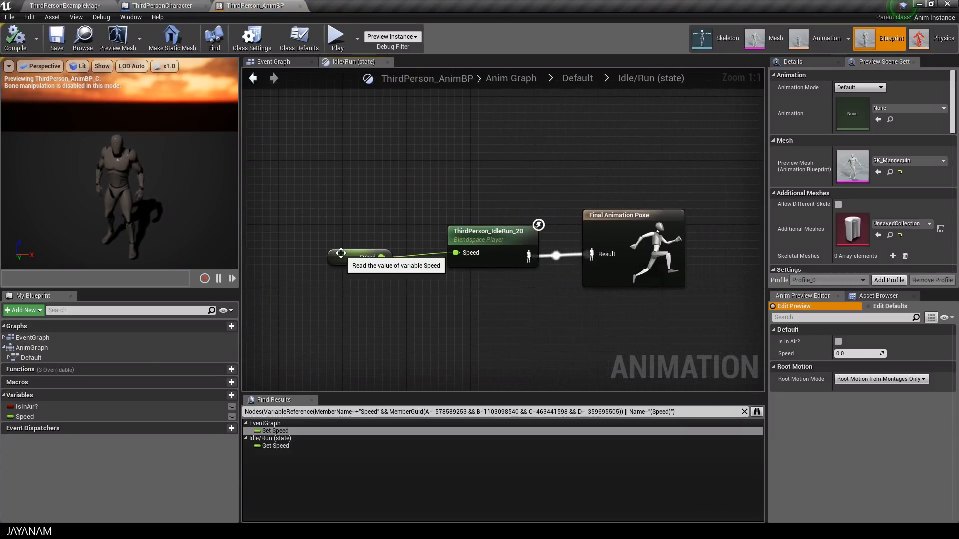
pyautogui.click(359, 257)
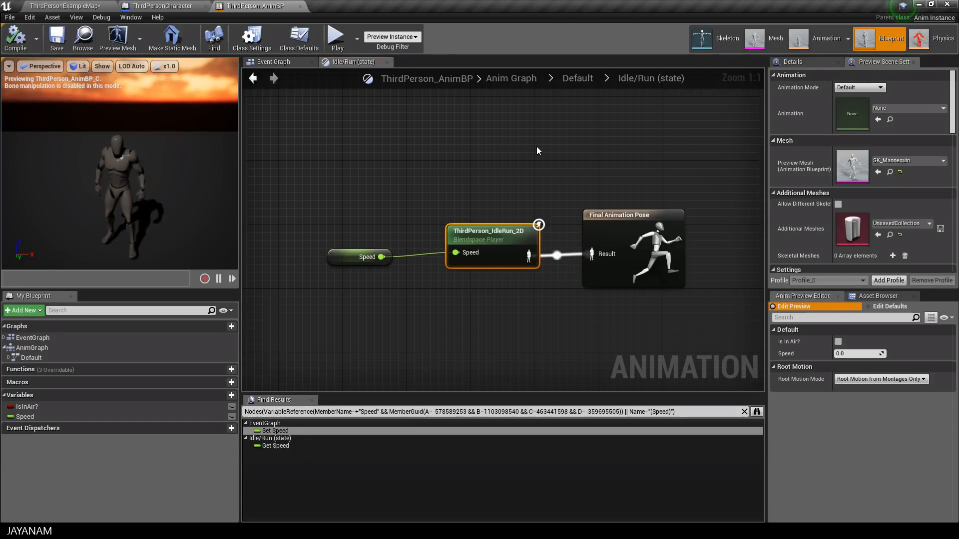
pyautogui.doubleClick(493, 248)
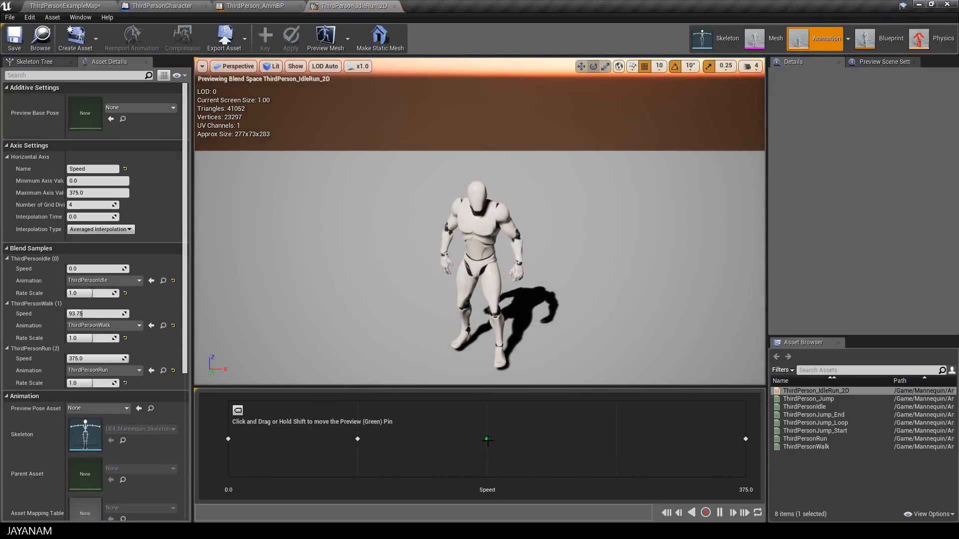
# Scrub the Speed preview pin across the blend, confirm the 375 maximum axis value, and close it
pyautogui.moveTo(488, 440); pyautogui.dragTo(632, 440)
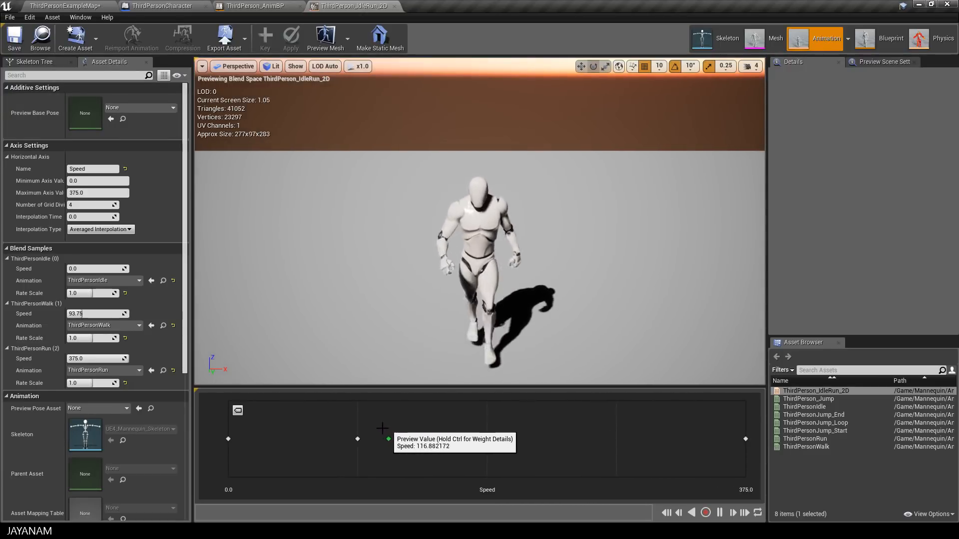
pyautogui.moveTo(388, 422); pyautogui.dragTo(264, 431)
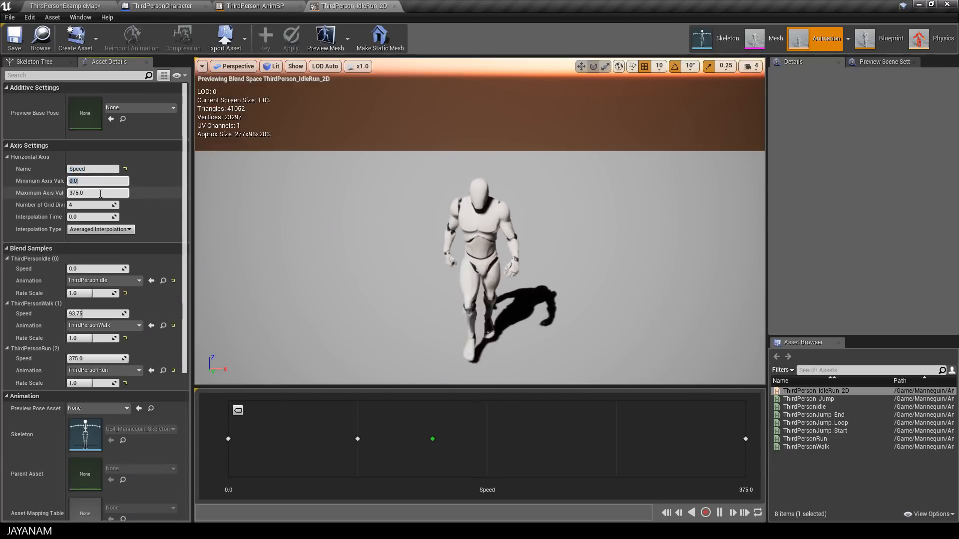
pyautogui.click(97, 193)
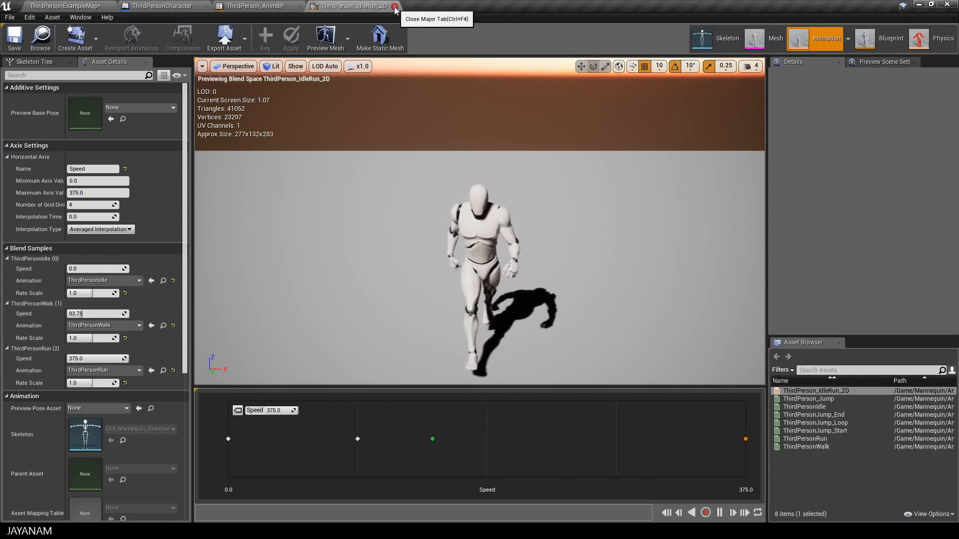
pyautogui.click(396, 6)
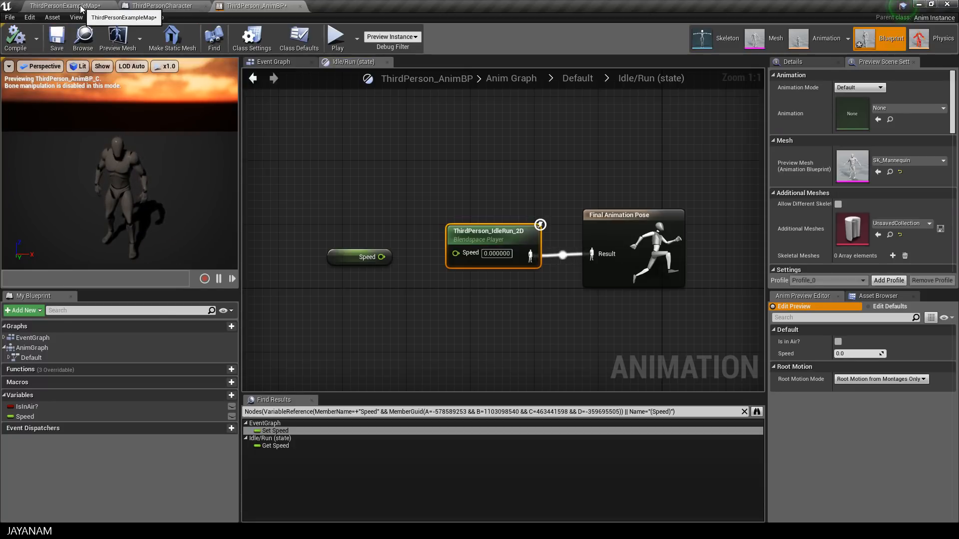
# Switch back to the ThirdPersonExampleMap level tab
pyautogui.click(61, 6)
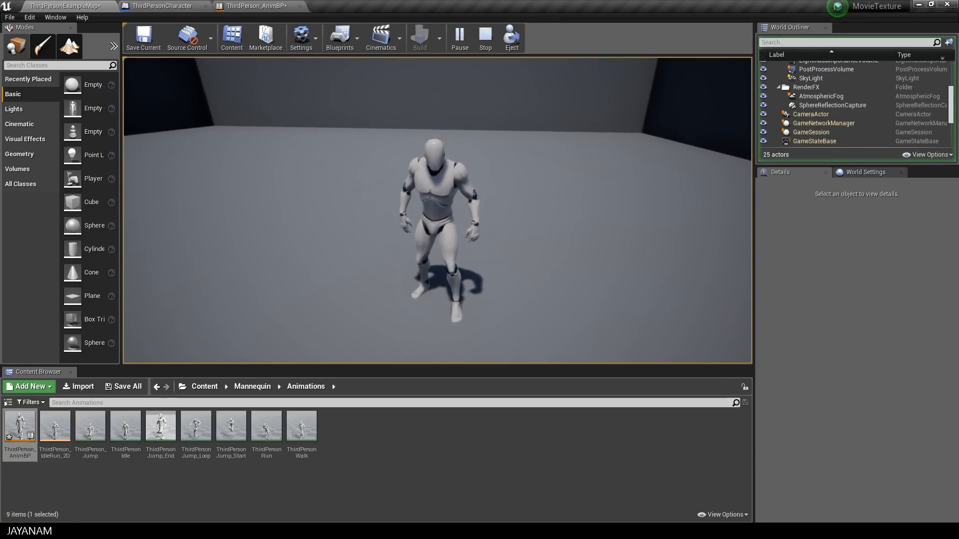
# Stop play and create a new Blend Space 1D asset in the Animations folder
pyautogui.click(459, 37)
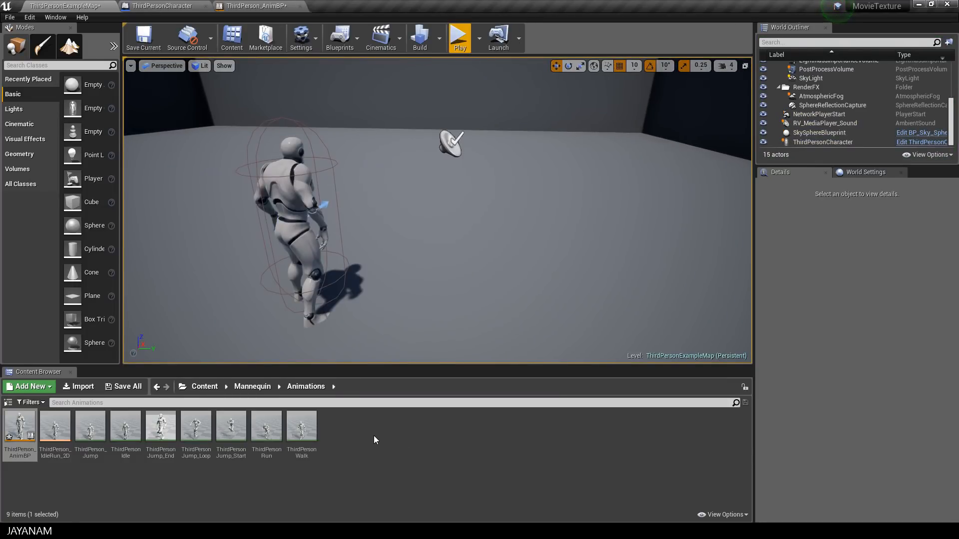
pyautogui.click(29, 386)
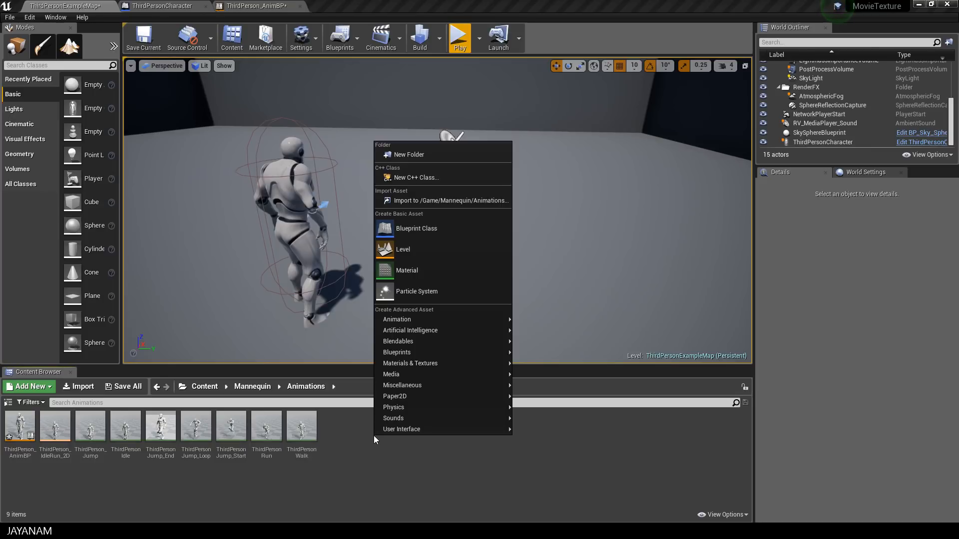
pyautogui.moveTo(396, 319)
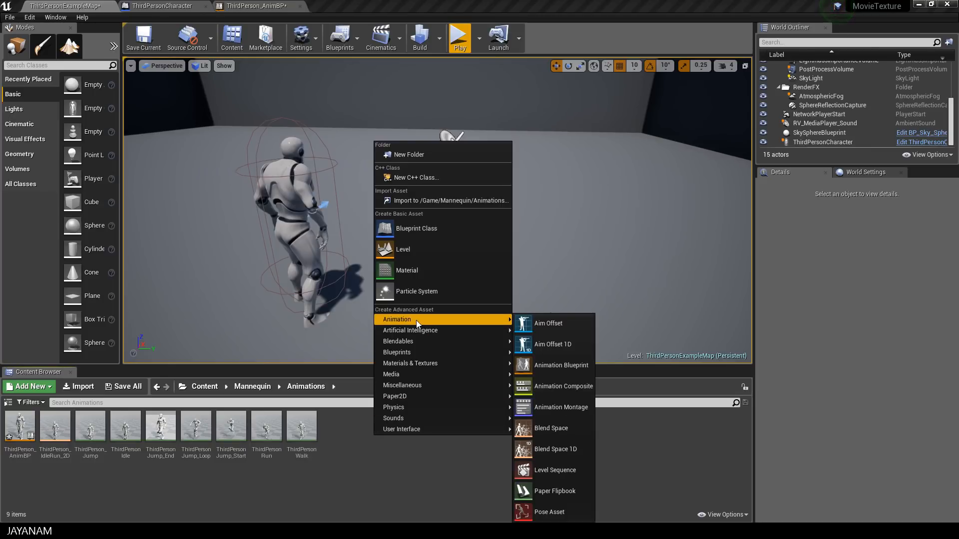
pyautogui.moveTo(555, 449)
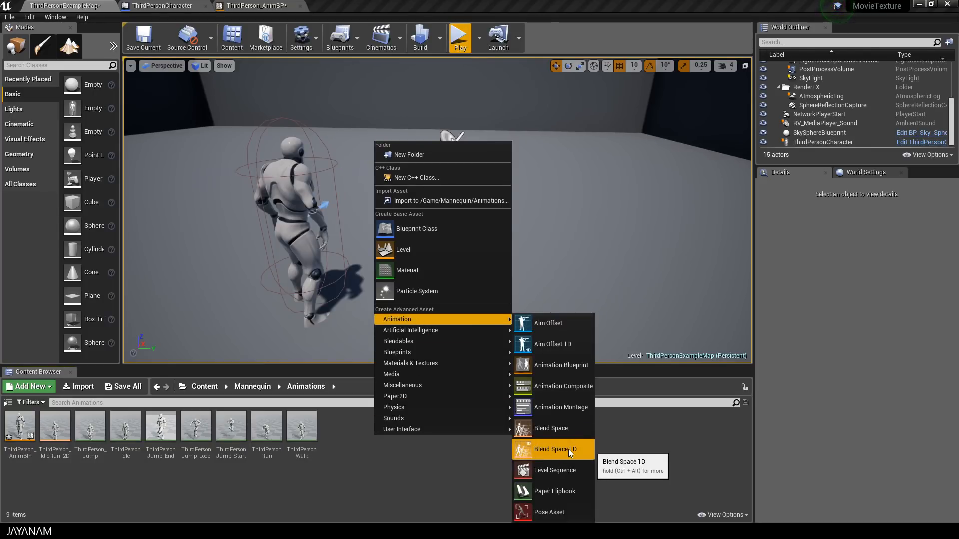
pyautogui.click(555, 449)
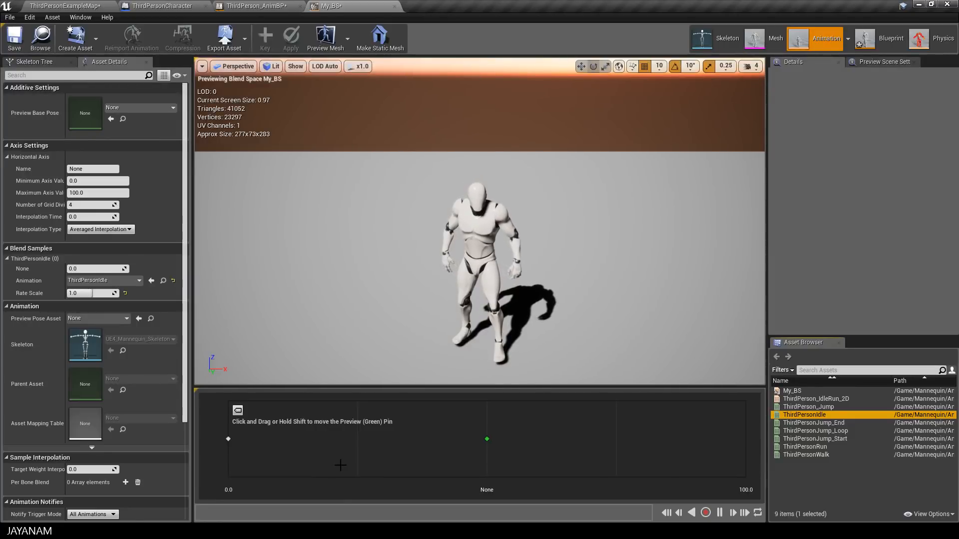
pyautogui.moveTo(805, 447)
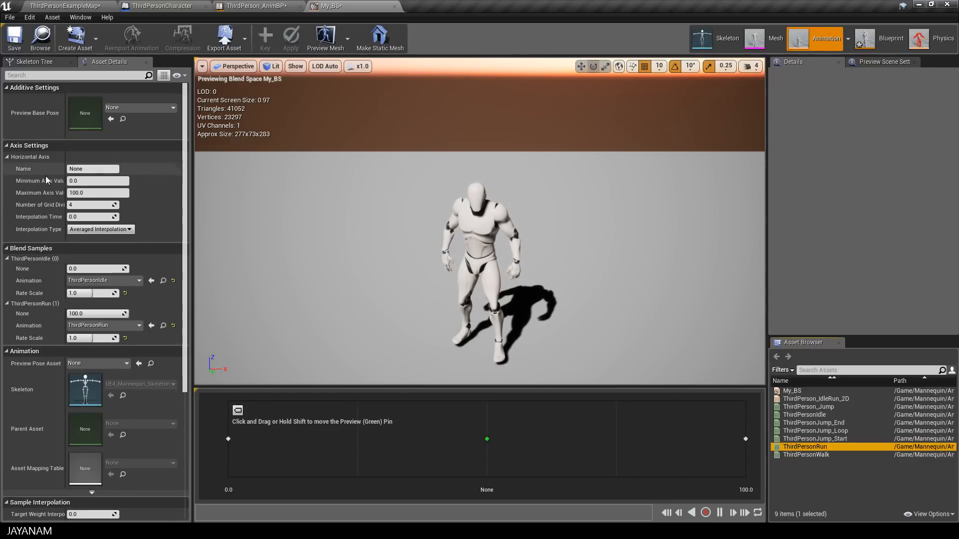
# Set the blend space's Maximum Axis Value to 375
pyautogui.click(98, 193)
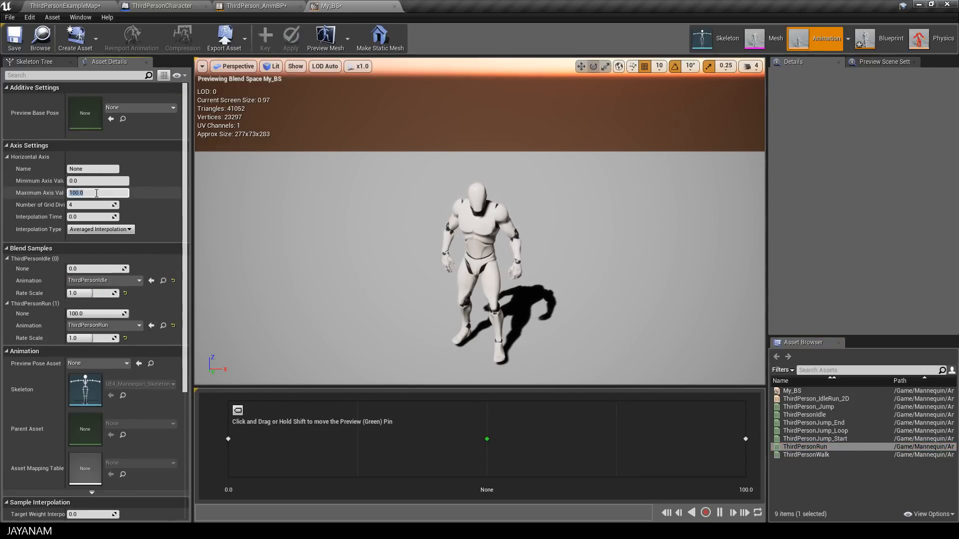
pyautogui.write('375.0')
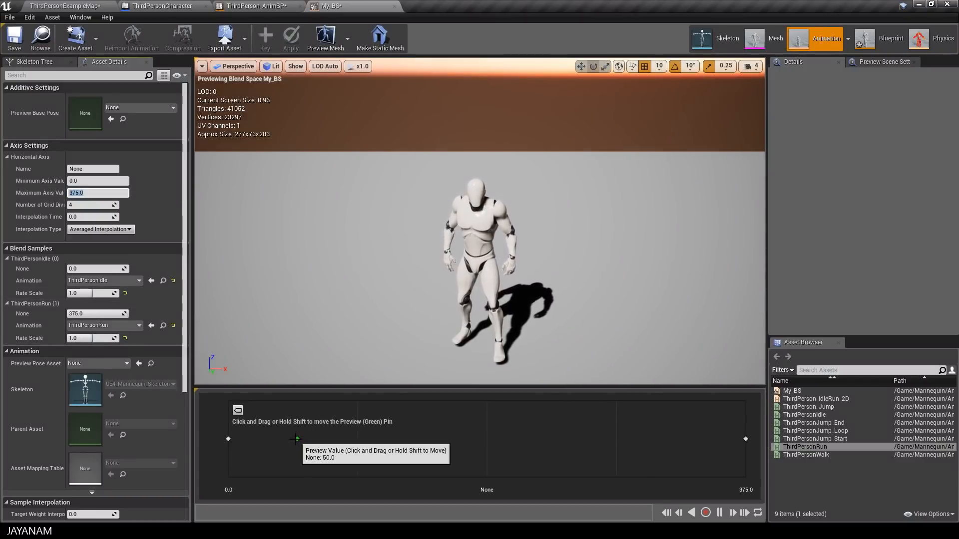
# Preview the blend by sliding the pin from idle toward full run and back to the middle
pyautogui.moveTo(296, 440); pyautogui.dragTo(455, 440)
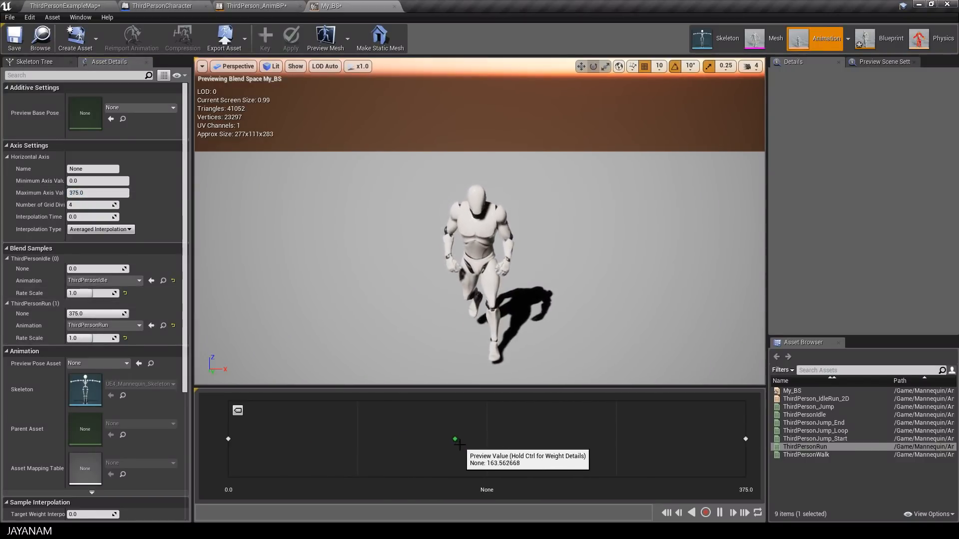
pyautogui.moveTo(455, 439); pyautogui.dragTo(719, 439)
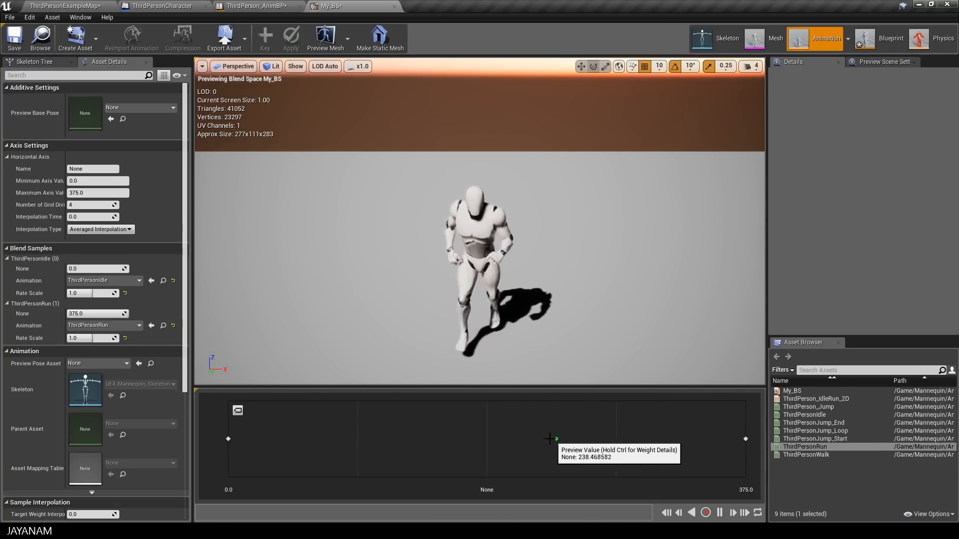
pyautogui.moveTo(555, 438); pyautogui.dragTo(228, 437)
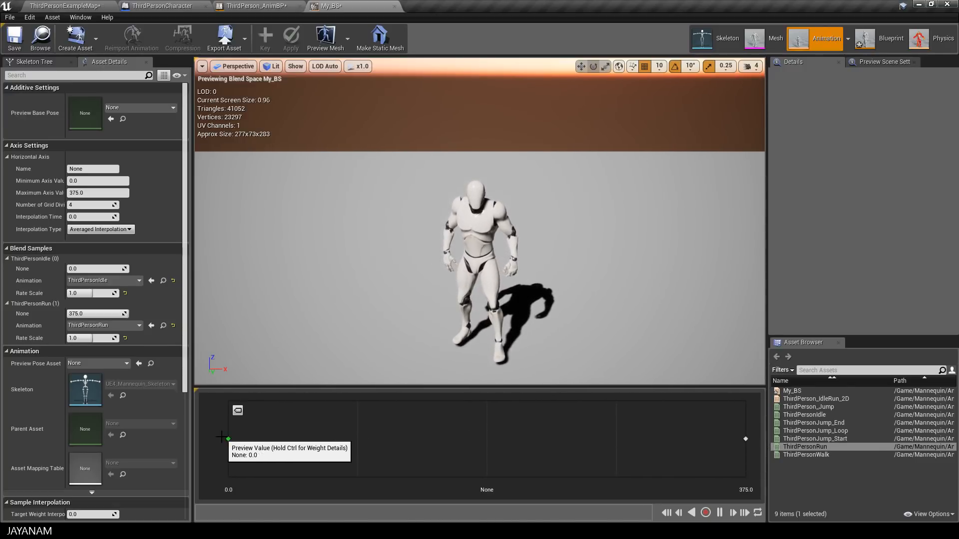
pyautogui.moveTo(227, 439); pyautogui.dragTo(728, 439)
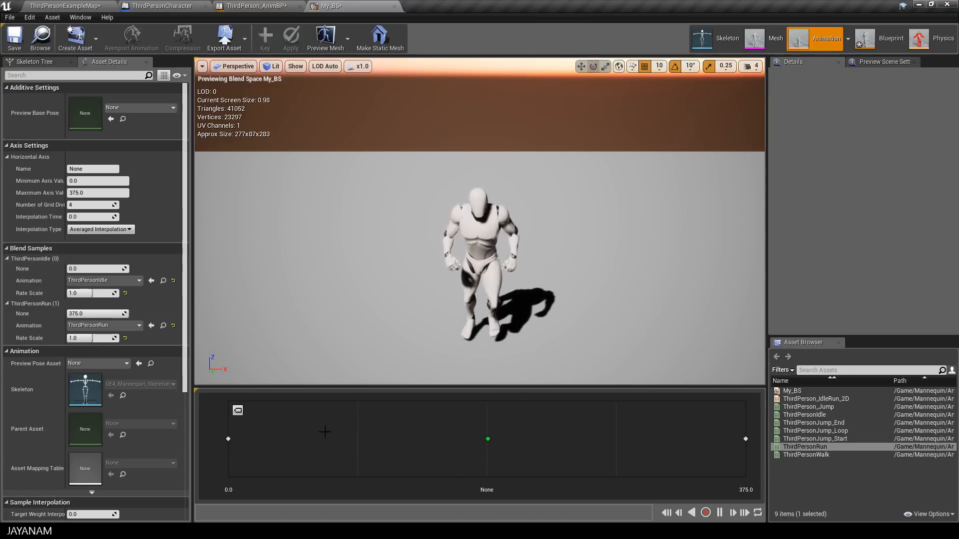
# Set Target Weight Interpolation Speed to 5.0 and axis Interpolation Time to 0.2
pyautogui.scroll(-3)
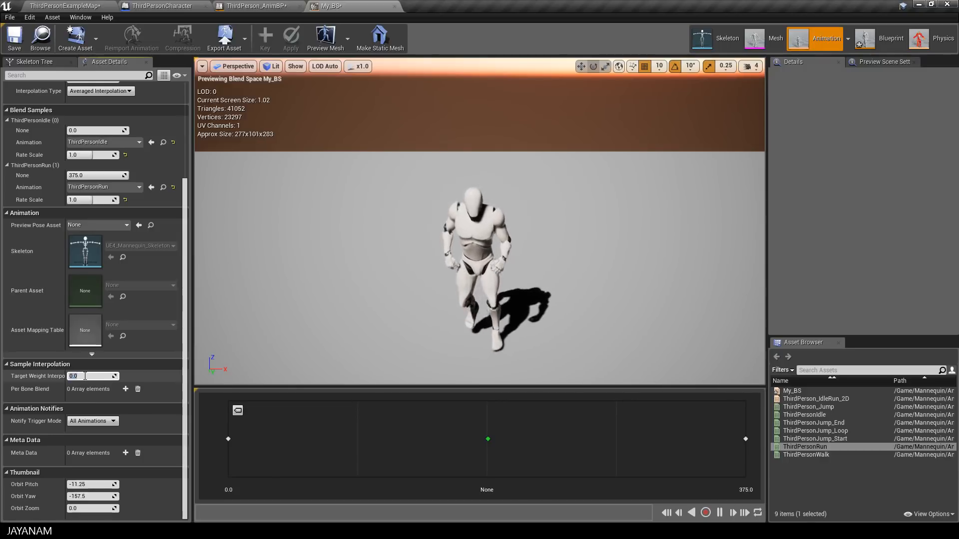
pyautogui.write('5.0')
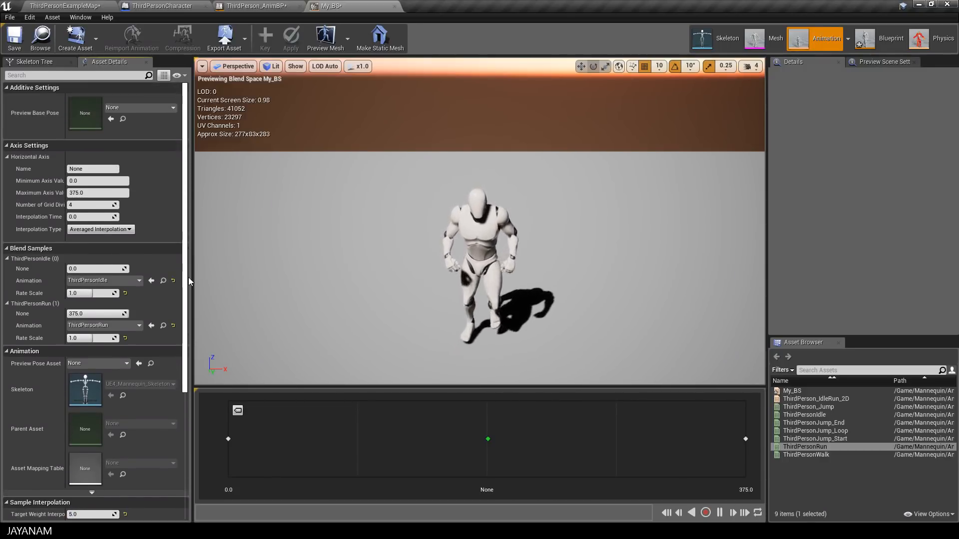
pyautogui.click(92, 217)
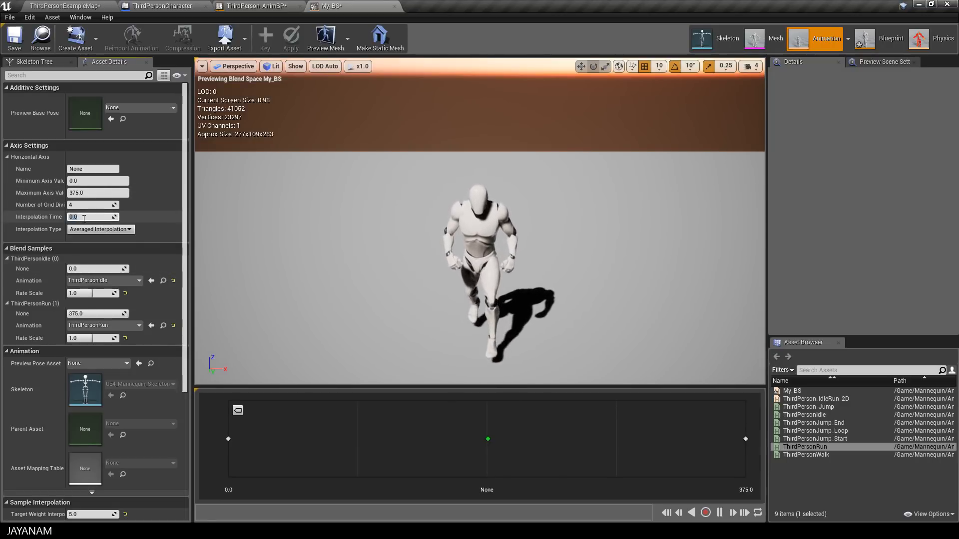
pyautogui.write('0.2')
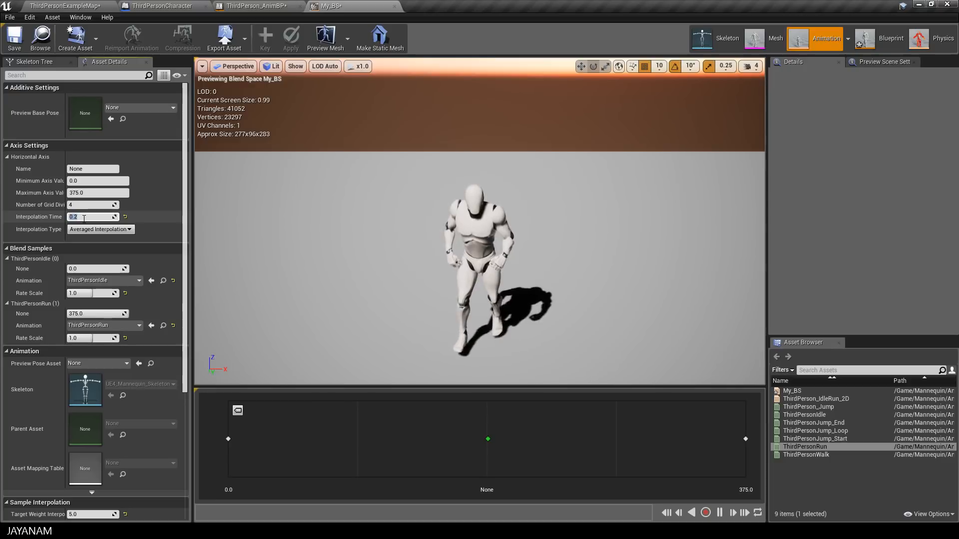
pyautogui.moveTo(13, 38)
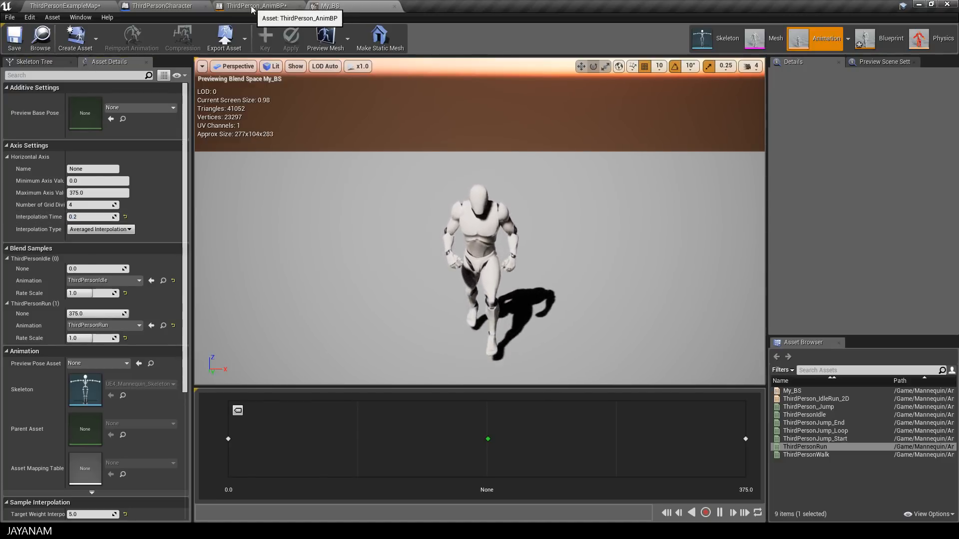
# Add a My_BS blendspace player in the Idle/Run state, wired from Speed to the final pose
pyautogui.click(254, 6)
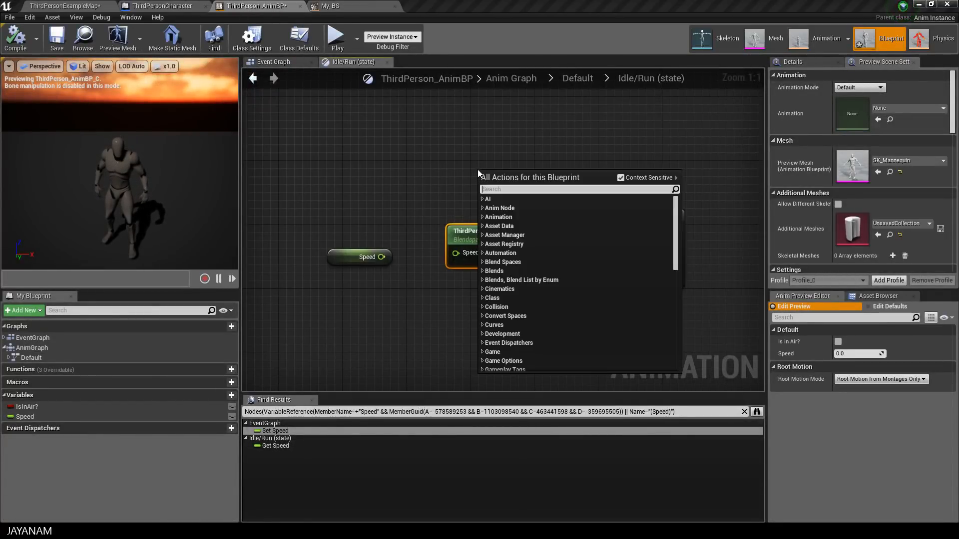
pyautogui.write('blend')
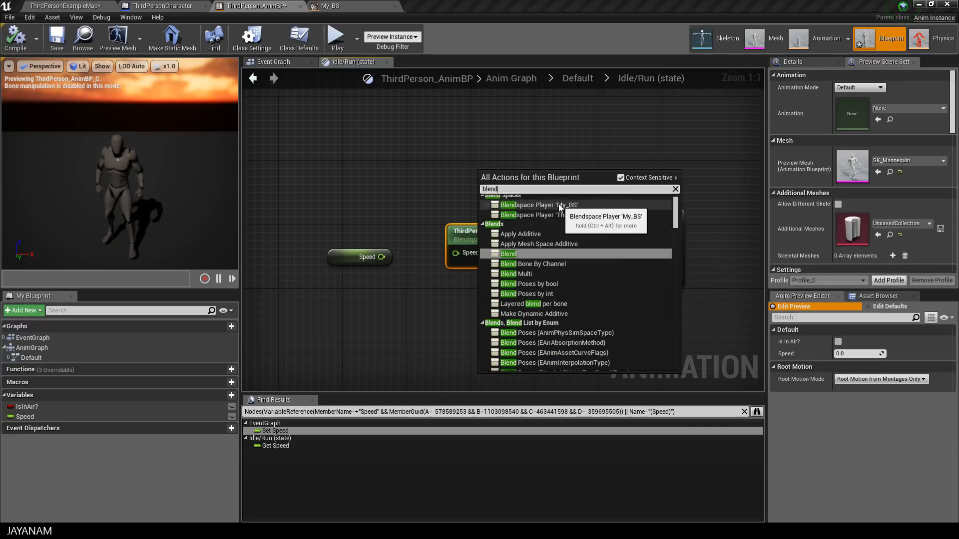
pyautogui.click(540, 205)
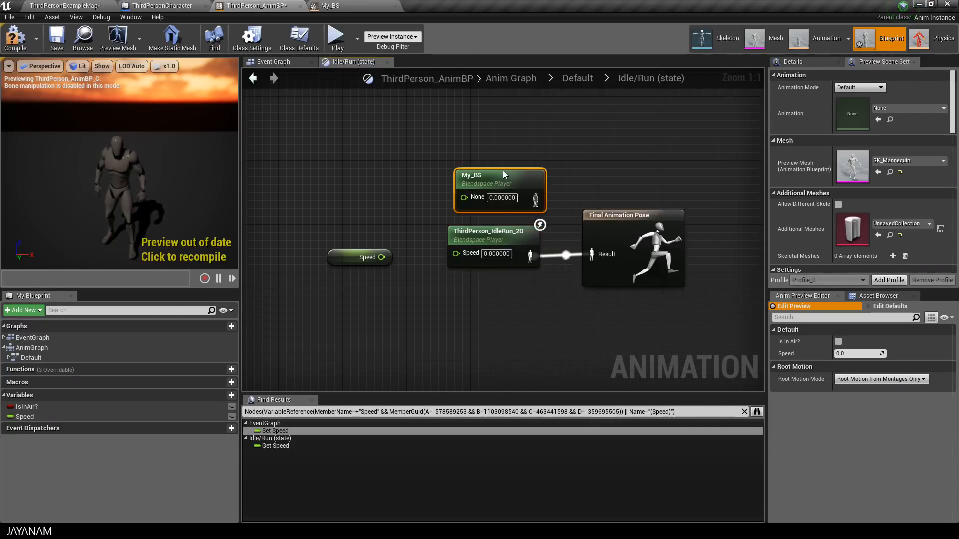
pyautogui.moveTo(381, 257); pyautogui.dragTo(455, 197)
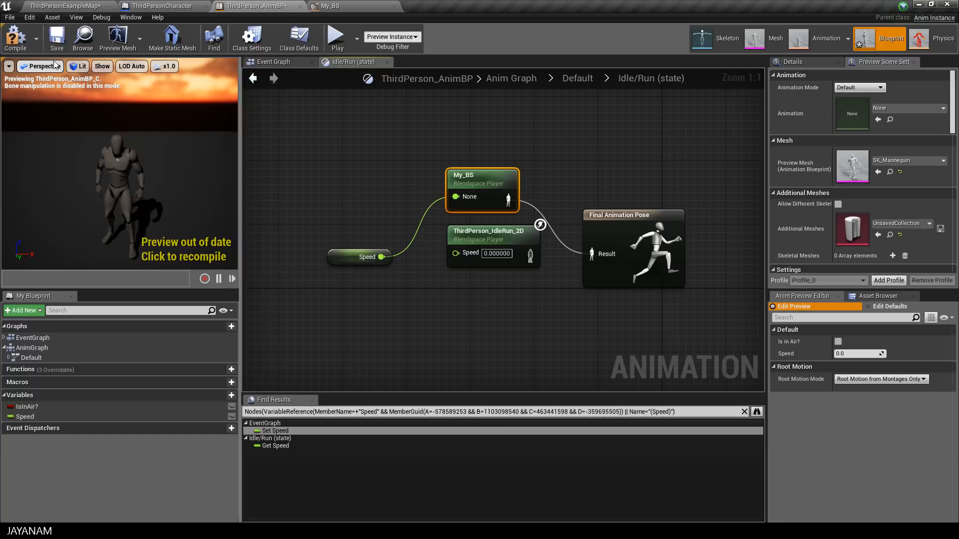
pyautogui.click(61, 6)
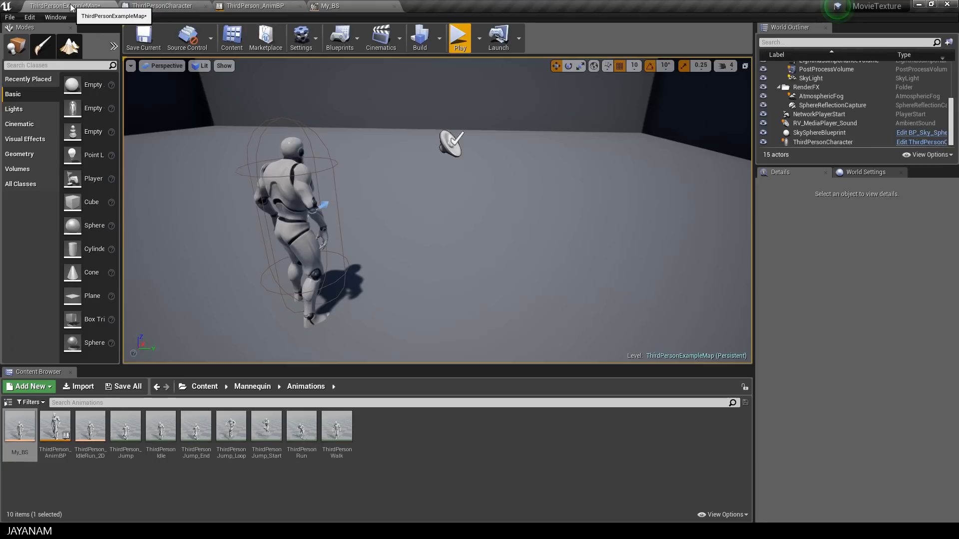
# Play the level to test the character running, then stop the session
pyautogui.click(460, 37)
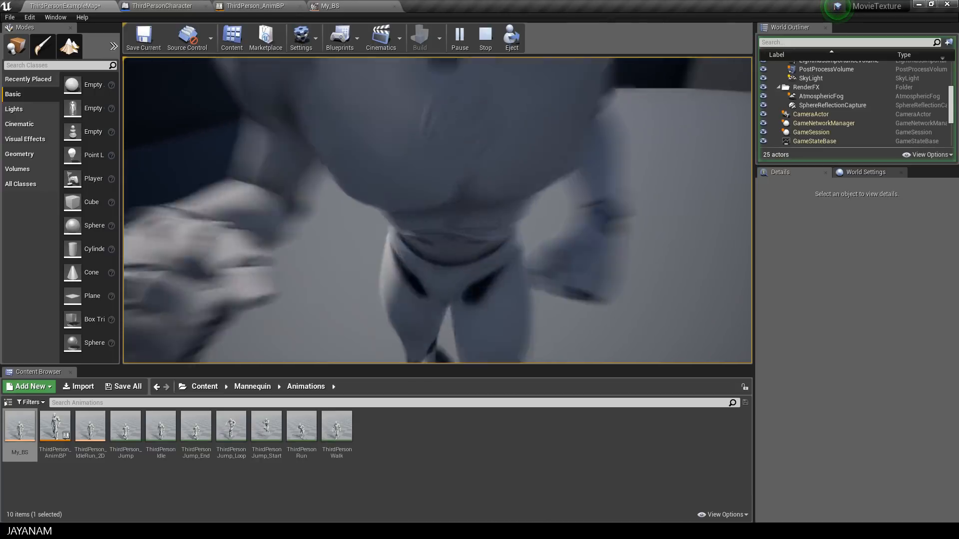
pyautogui.click(485, 38)
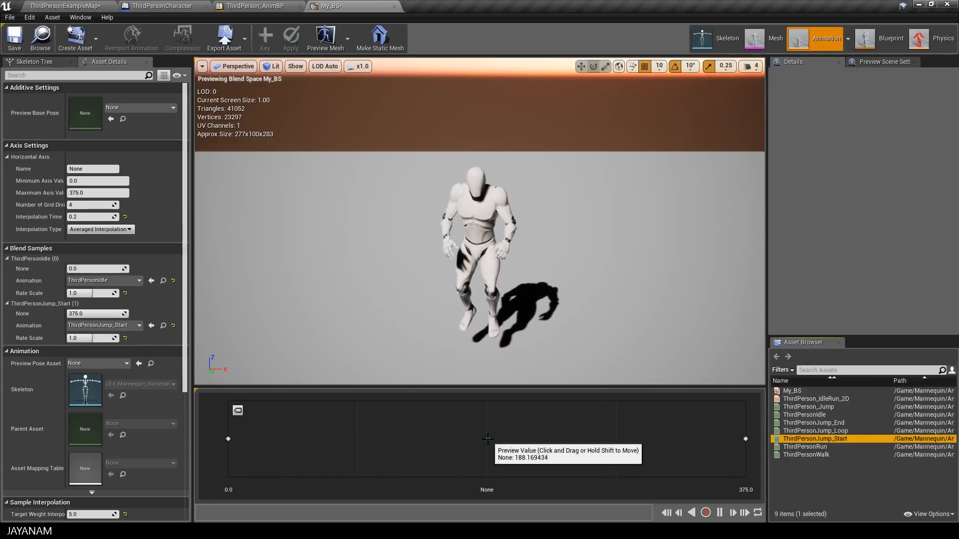
# Preview the blend to ThirdPersonJump_Start around the midpoint
pyautogui.moveTo(489, 438); pyautogui.dragTo(694, 438)
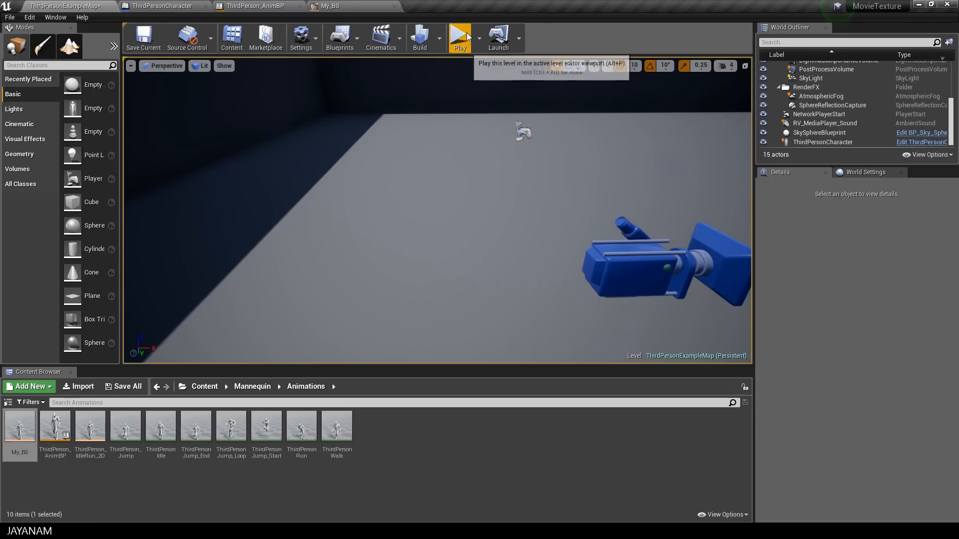
# Play the level again to check the updated running animation
pyautogui.click(460, 37)
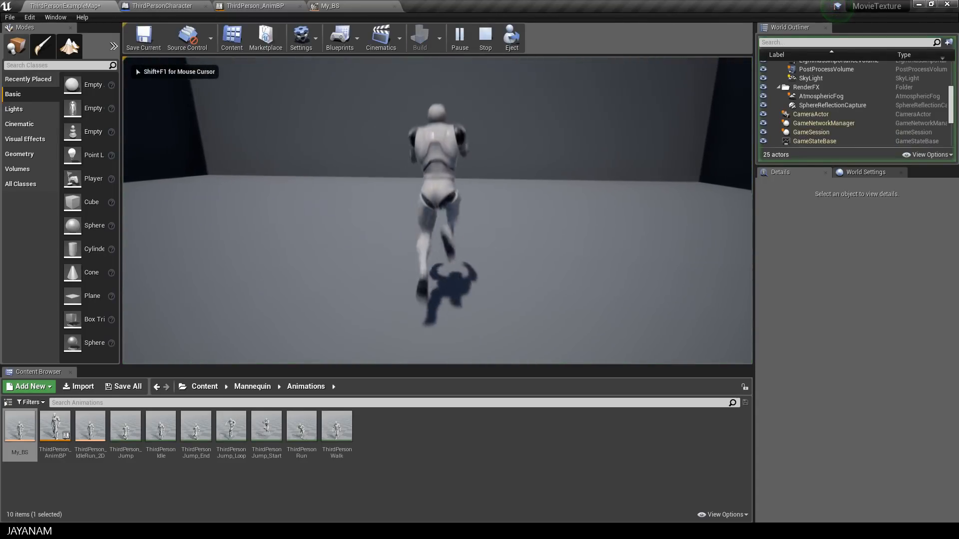